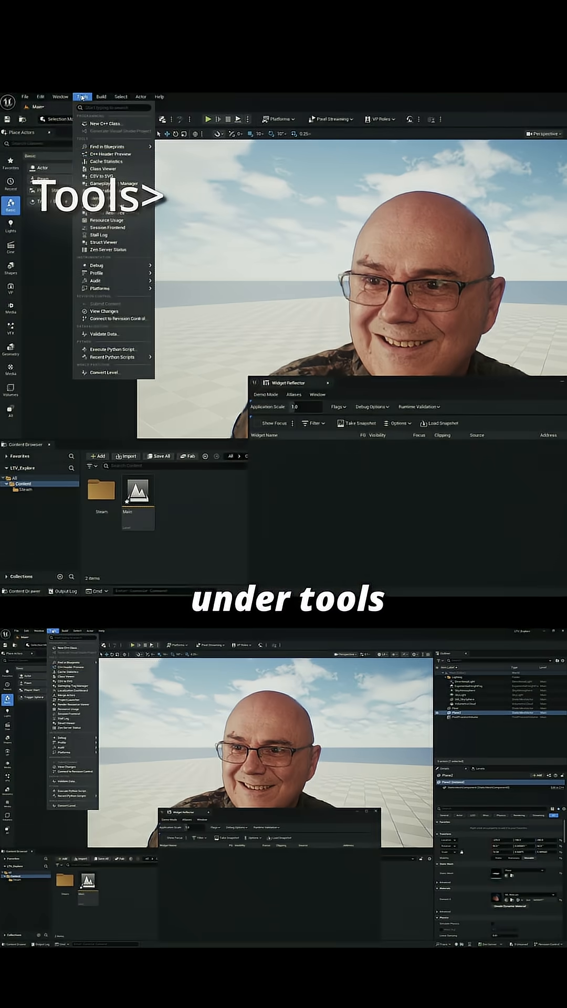
# Open the Widget Reflector from the Tools debugging menu
pyautogui.click(96, 268)
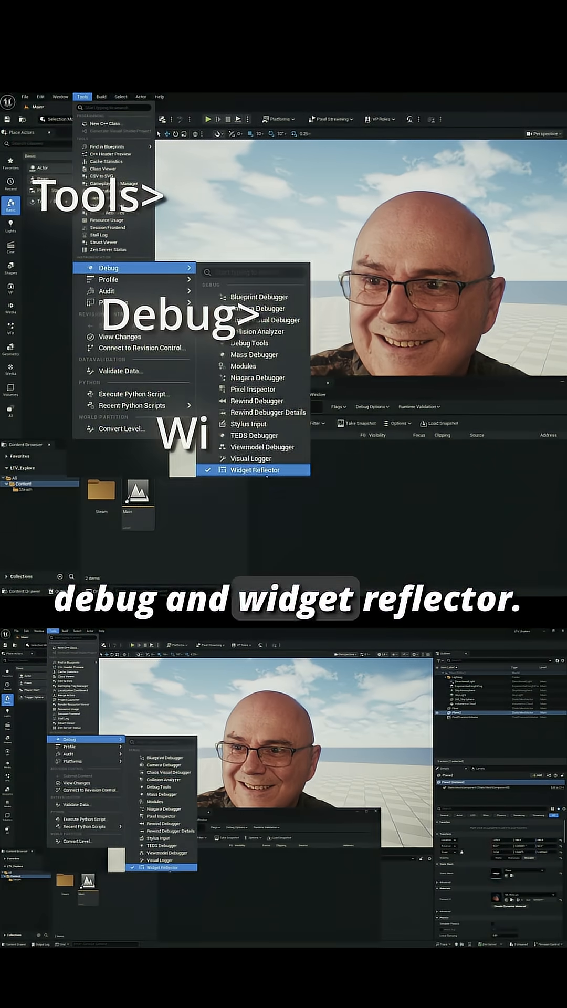
pyautogui.click(255, 470)
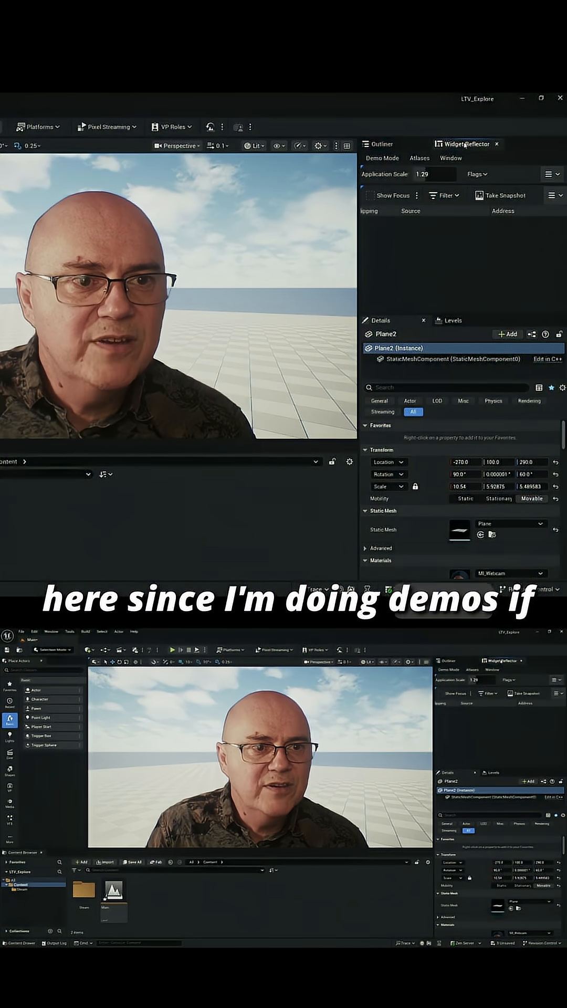
# Enable Mouse Click and Key display in the Widget Reflector's Demo Mode options
pyautogui.click(382, 158)
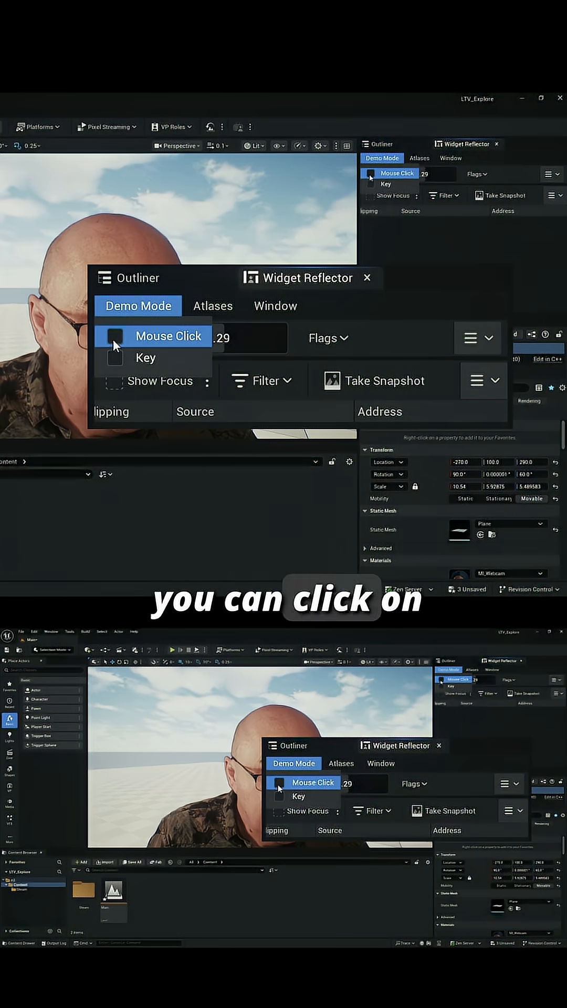
pyautogui.click(115, 336)
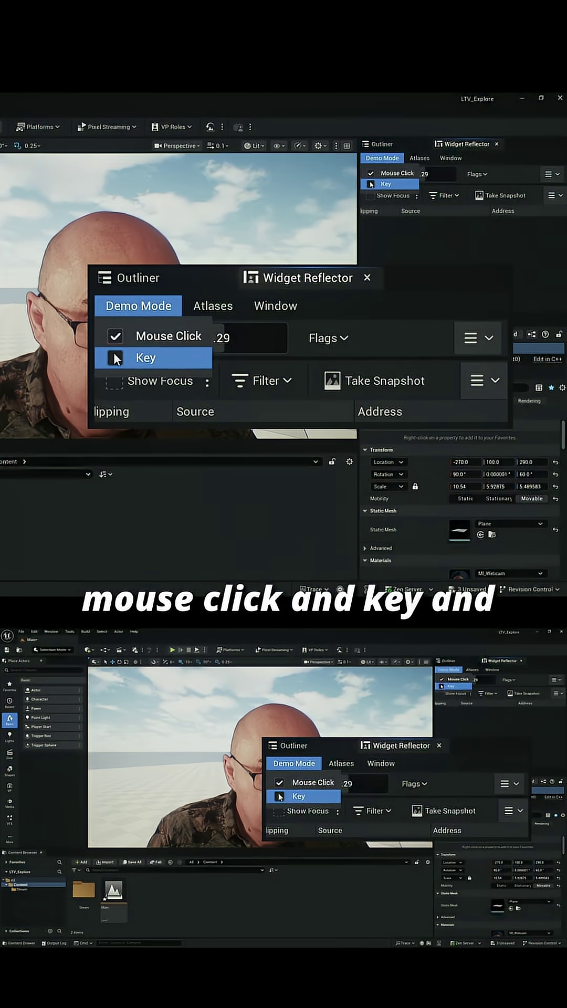
pyautogui.click(115, 335)
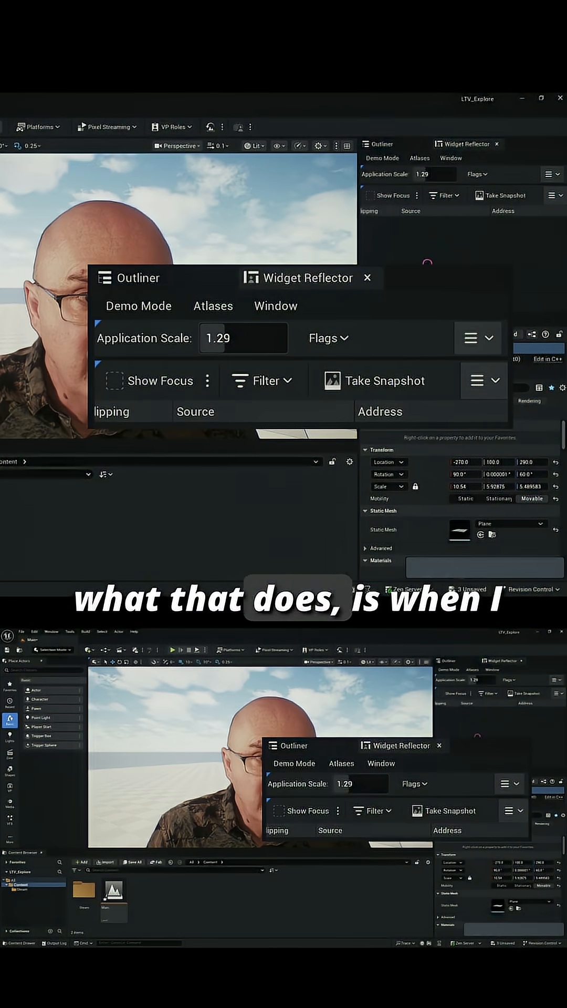
# Click the viewport and press G repeatedly to show key presses and hide gizmos
pyautogui.click(369, 277)
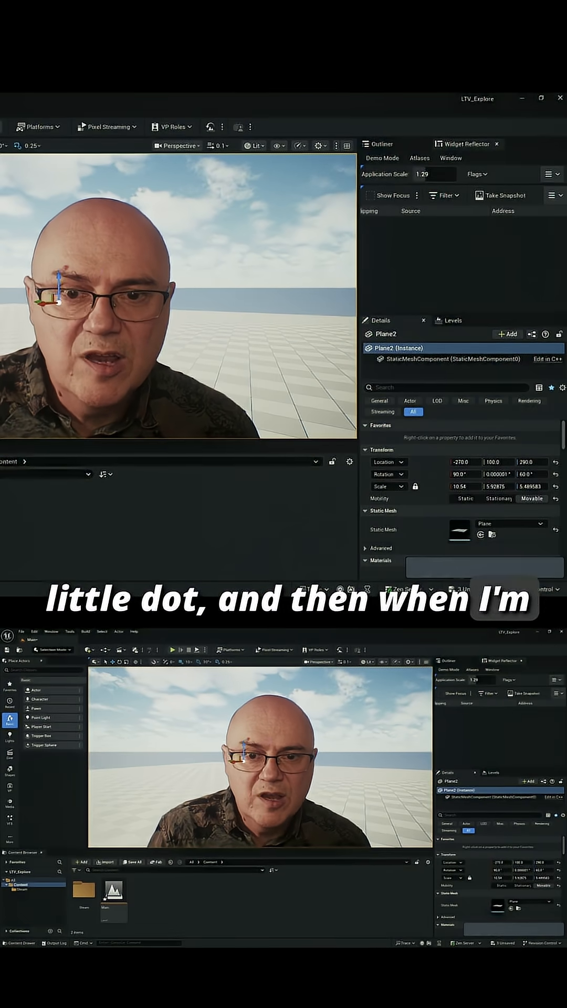
pyautogui.press('g')
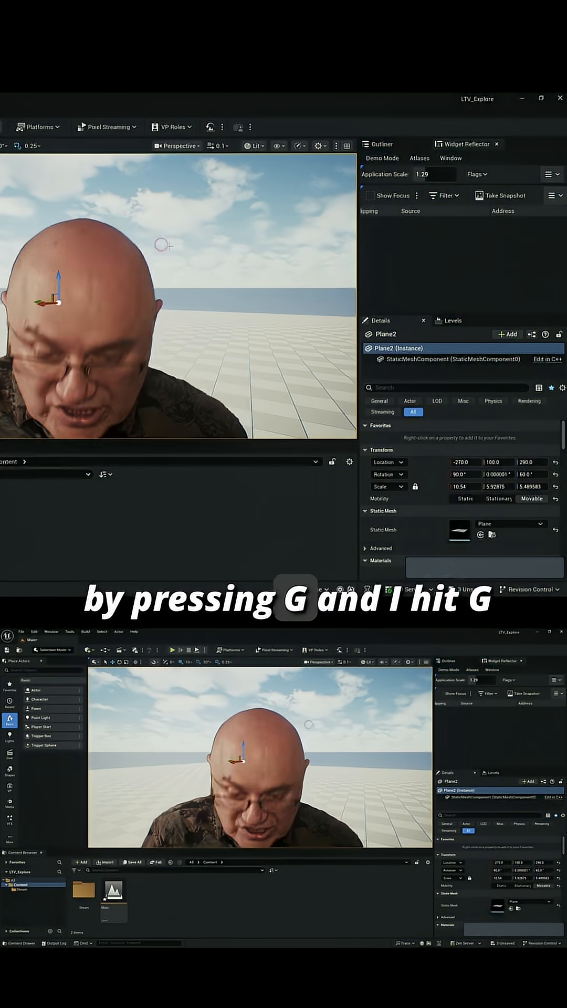
pyautogui.press('g')
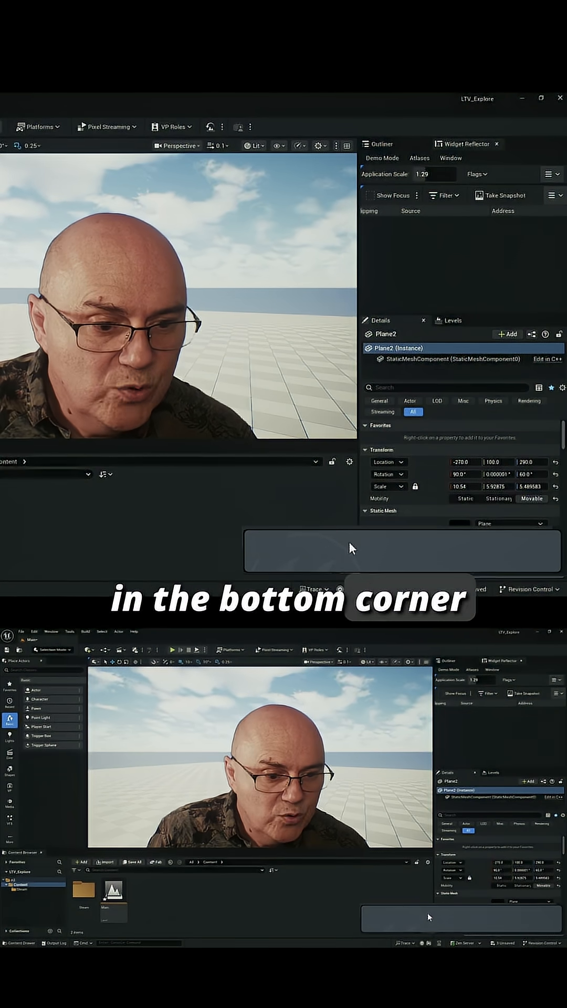
pyautogui.write('GGGG')
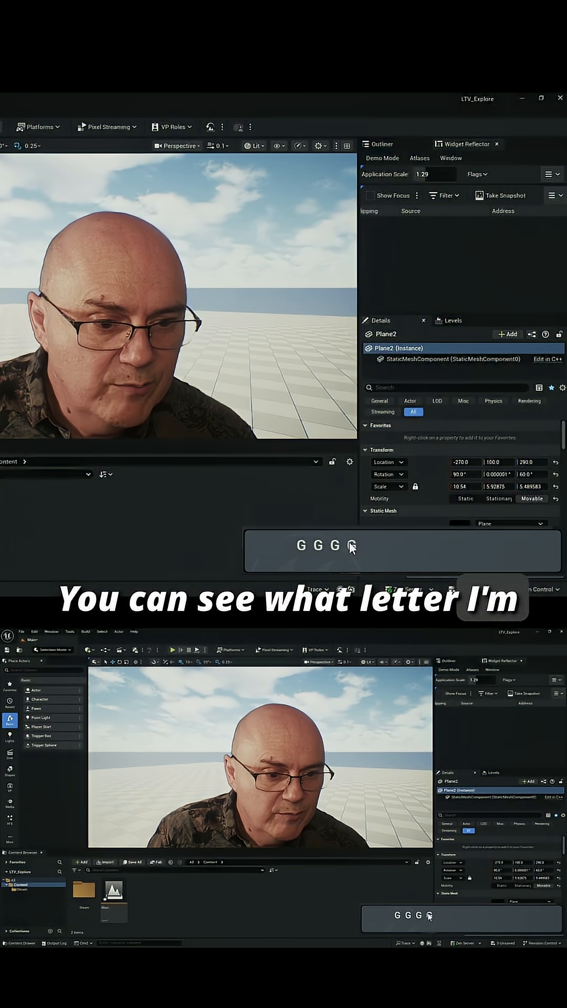